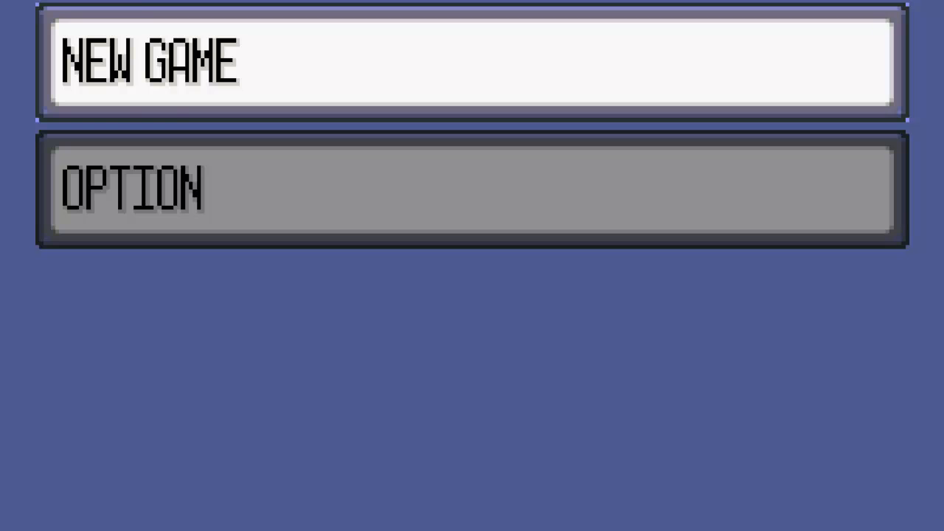
Bring up the File menu and its Save Game slot list over the Pokémon title menu
{"action": "left_click", "coordinate": [47, 82]}
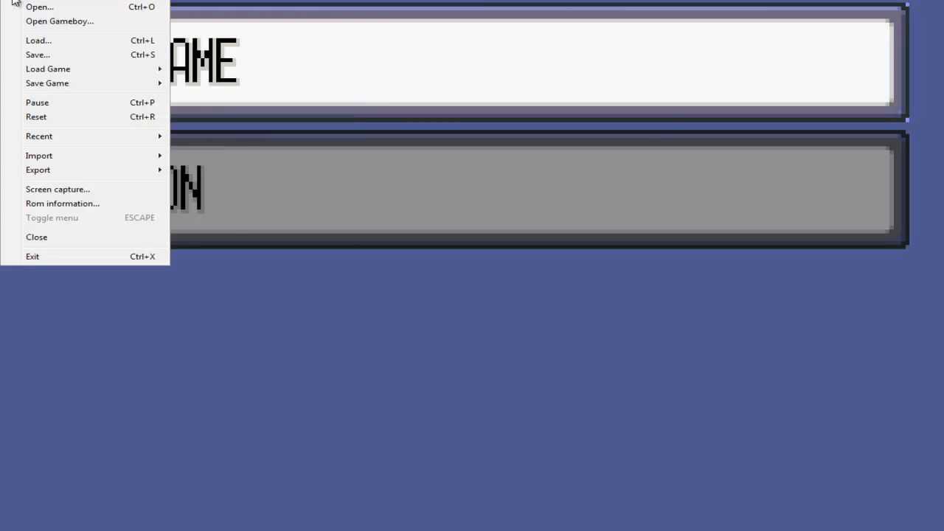
{"action": "mouse_move", "coordinate": [47, 74]}
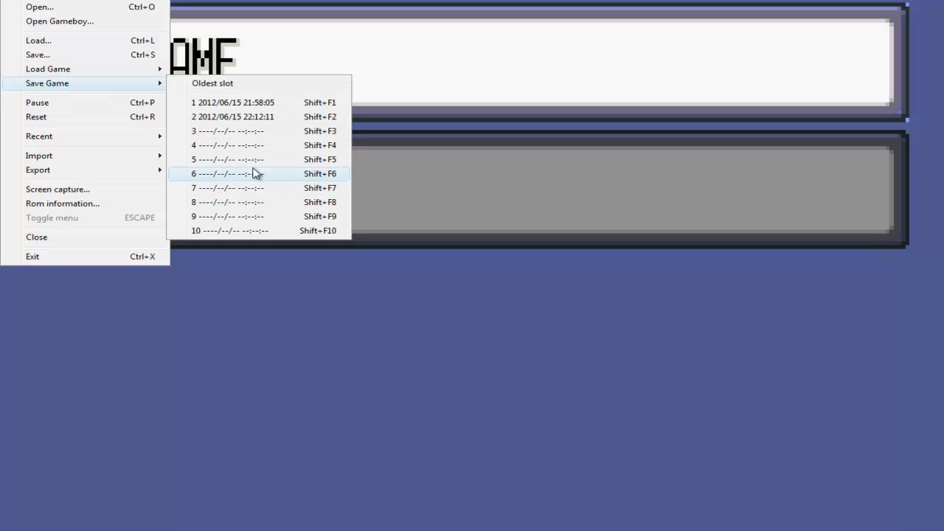
{"action": "mouse_move", "coordinate": [38, 117]}
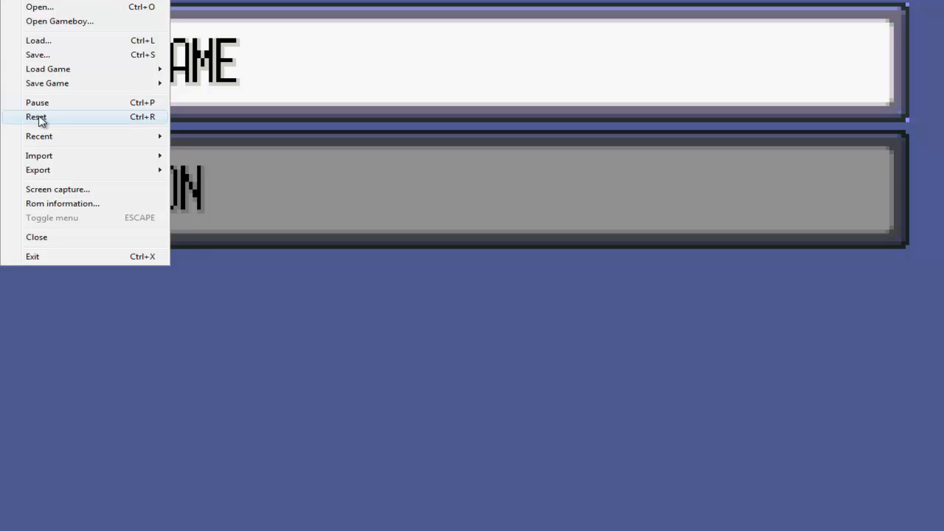
{"action": "mouse_move", "coordinate": [66, 162]}
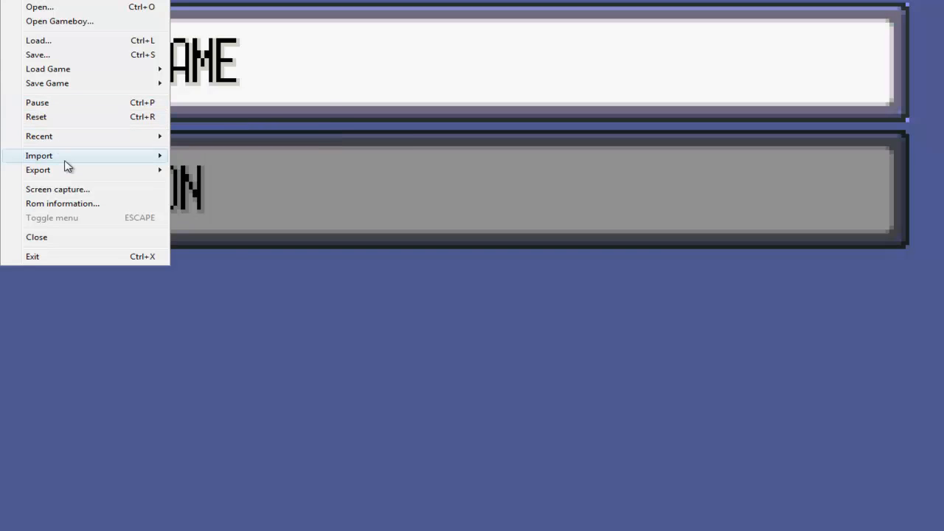
{"action": "mouse_move", "coordinate": [86, 236]}
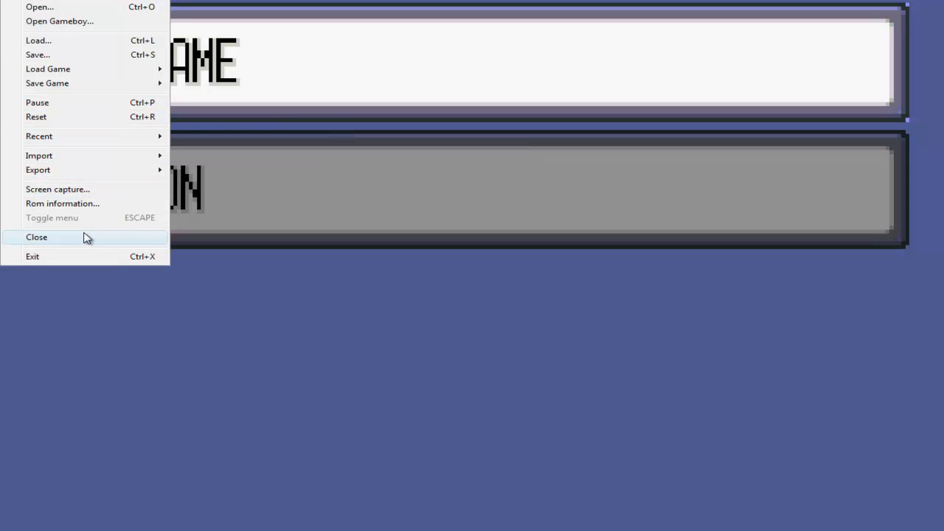
{"action": "mouse_move", "coordinate": [50, 83]}
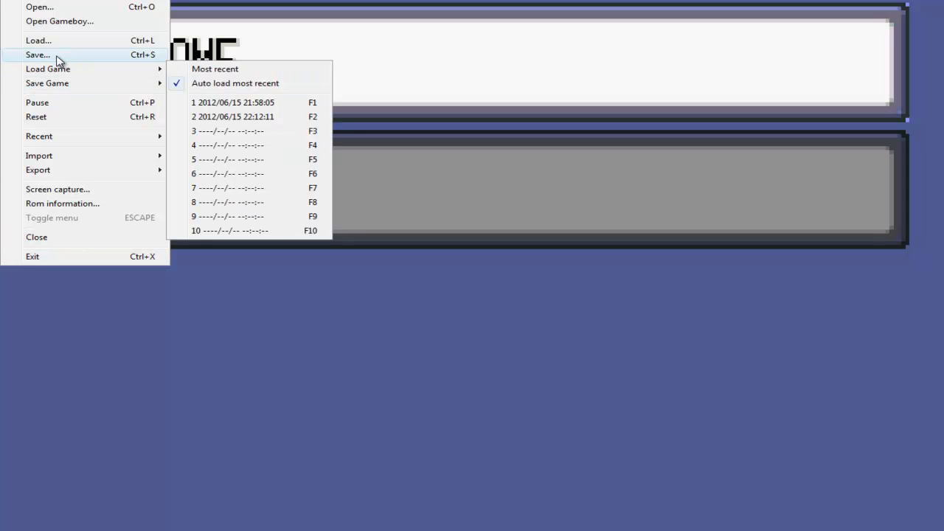
{"action": "mouse_move", "coordinate": [47, 8]}
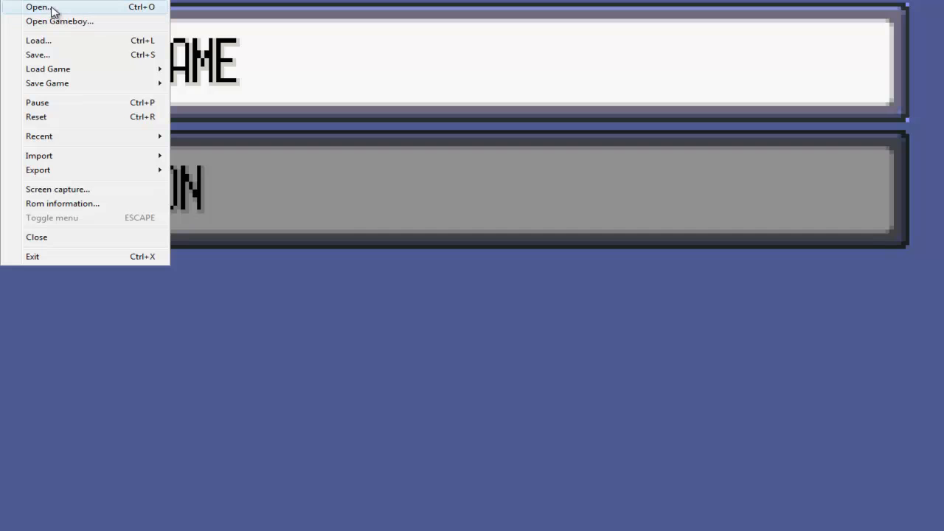
{"action": "mouse_move", "coordinate": [83, 91]}
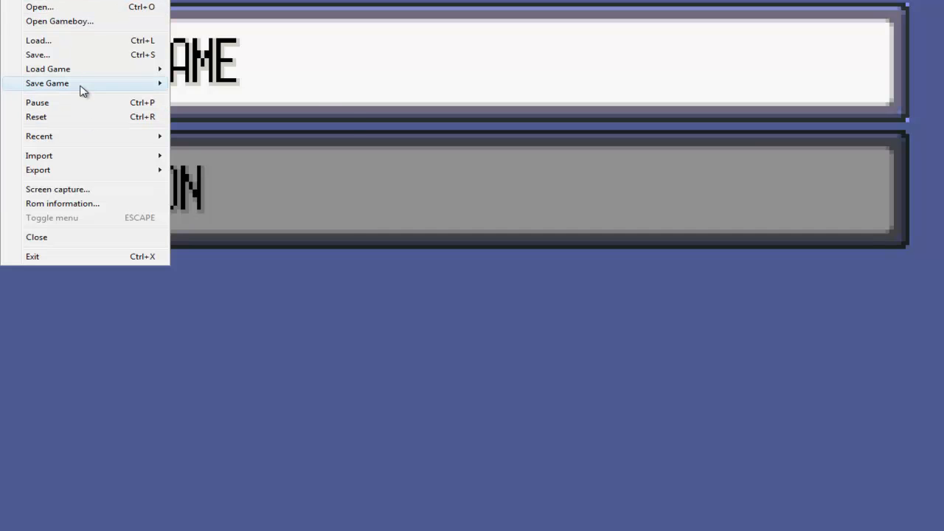
{"action": "mouse_move", "coordinate": [85, 82]}
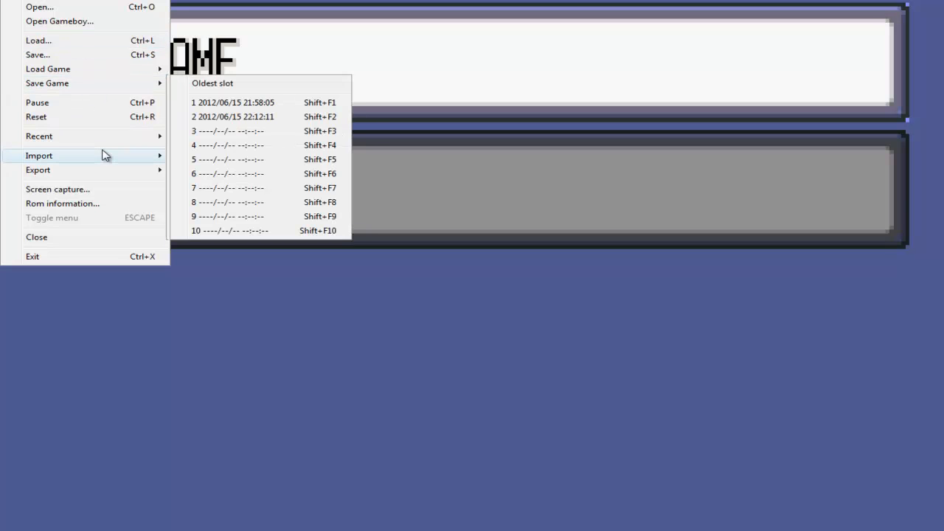
{"action": "mouse_move", "coordinate": [102, 136]}
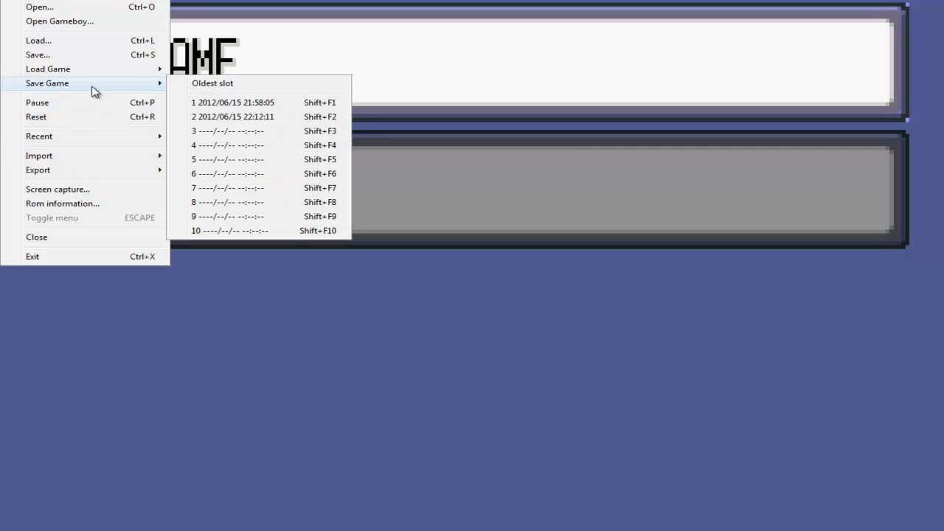
{"action": "mouse_move", "coordinate": [127, 87]}
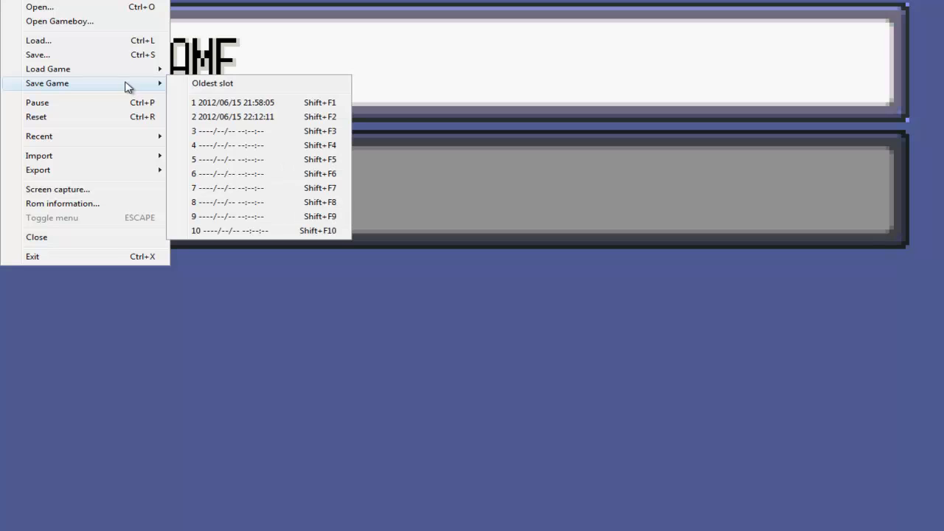